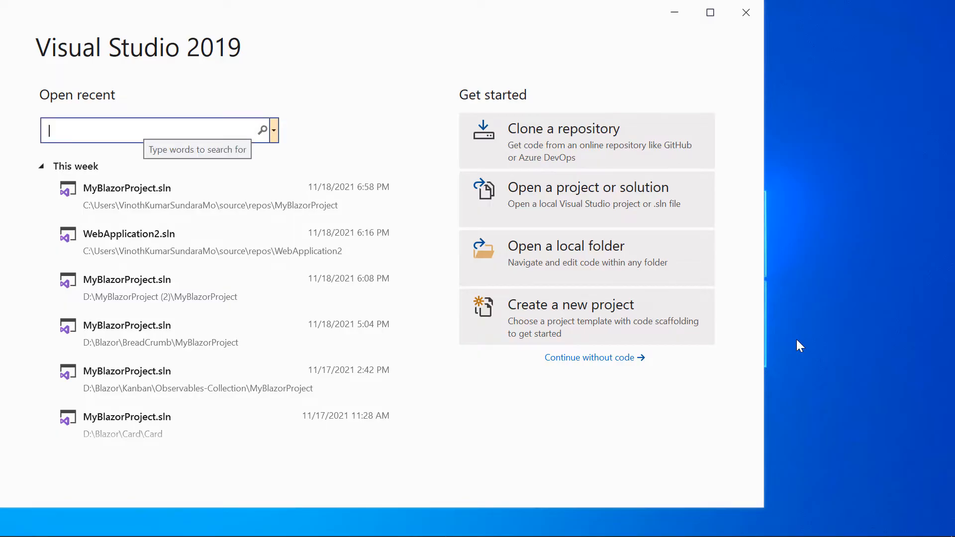
mouse_move(734, 354)
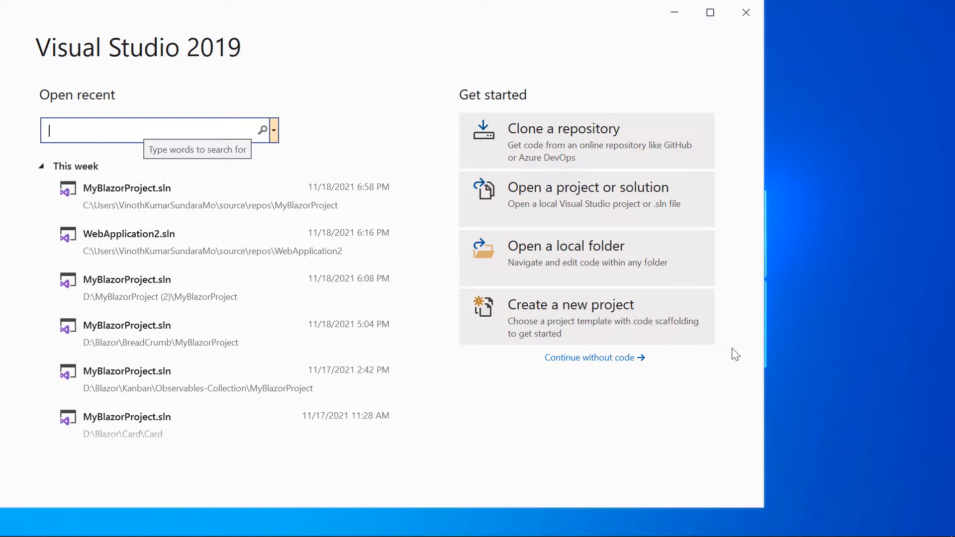
- Create a new Blazor WebAssembly App project targeting .NET 5.0 with HTTPS
click(571, 305)
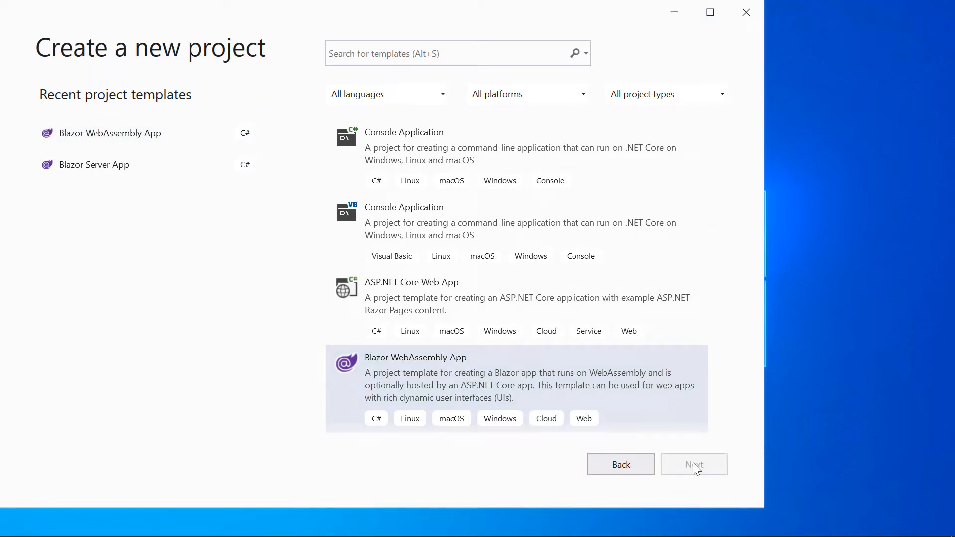
click(694, 463)
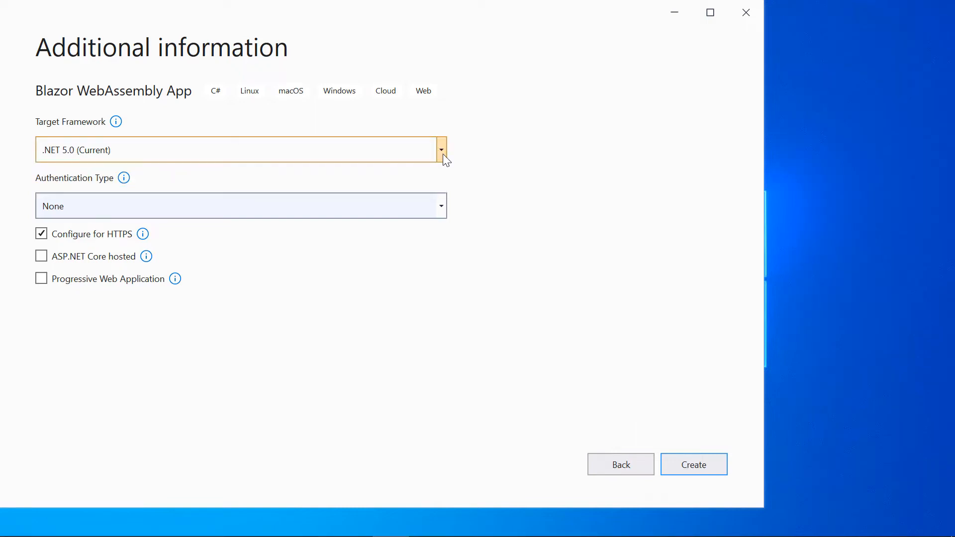
click(695, 464)
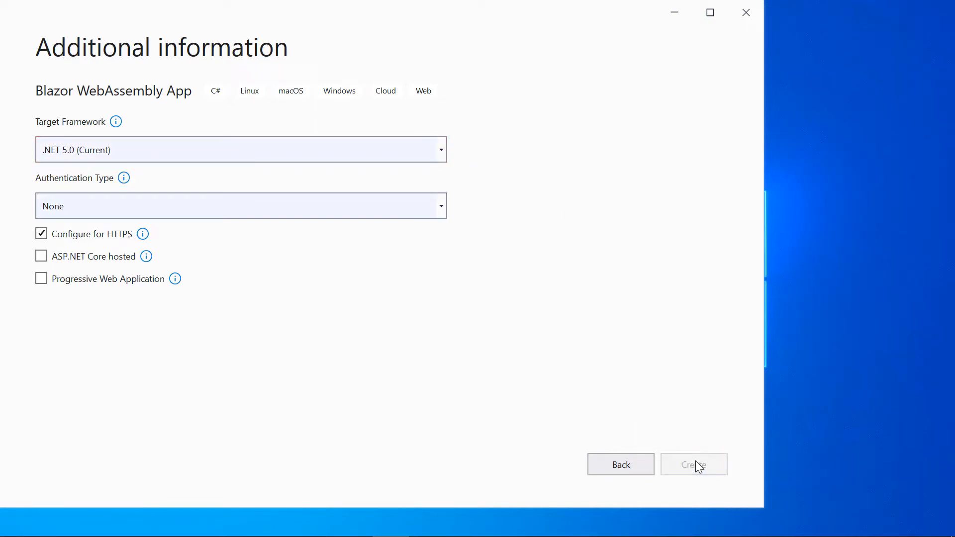
click(695, 464)
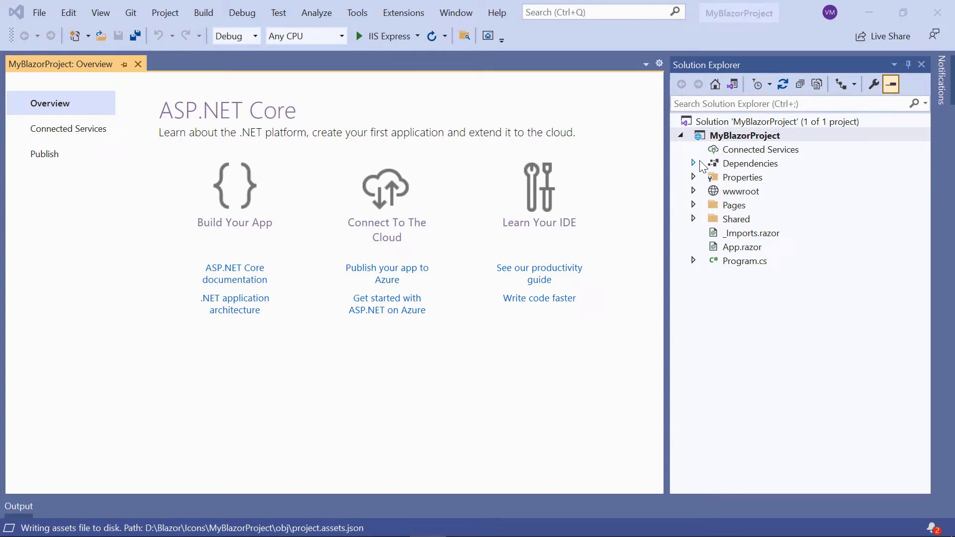
- Install the Syncfusion.Blazor.Buttons NuGet package via Manage NuGet Packages, then bring up _Imports.razor
click(692, 163)
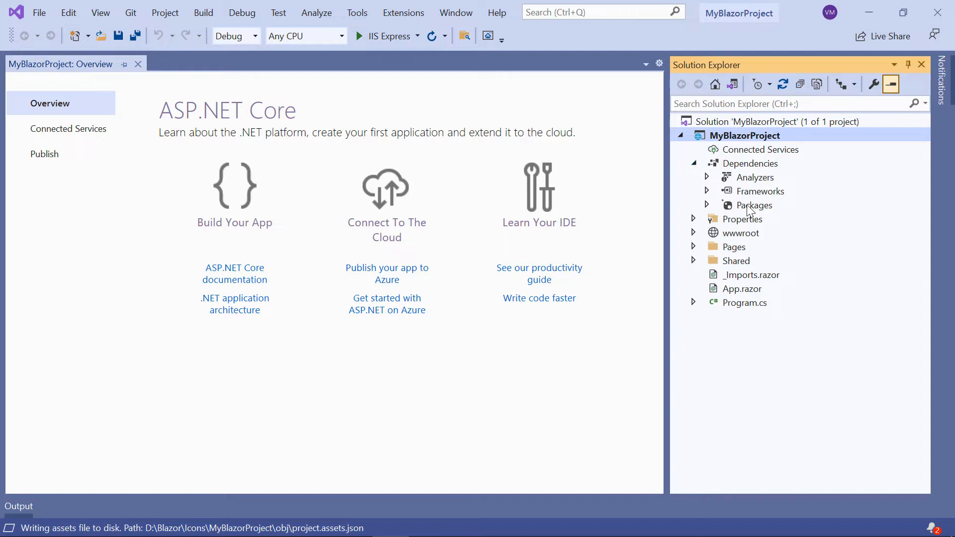
right_click(754, 205)
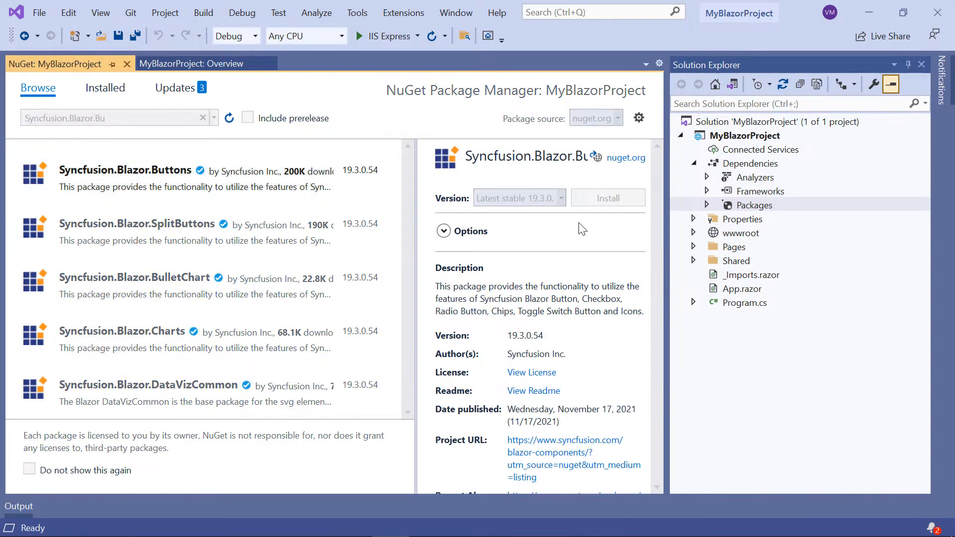
click(608, 198)
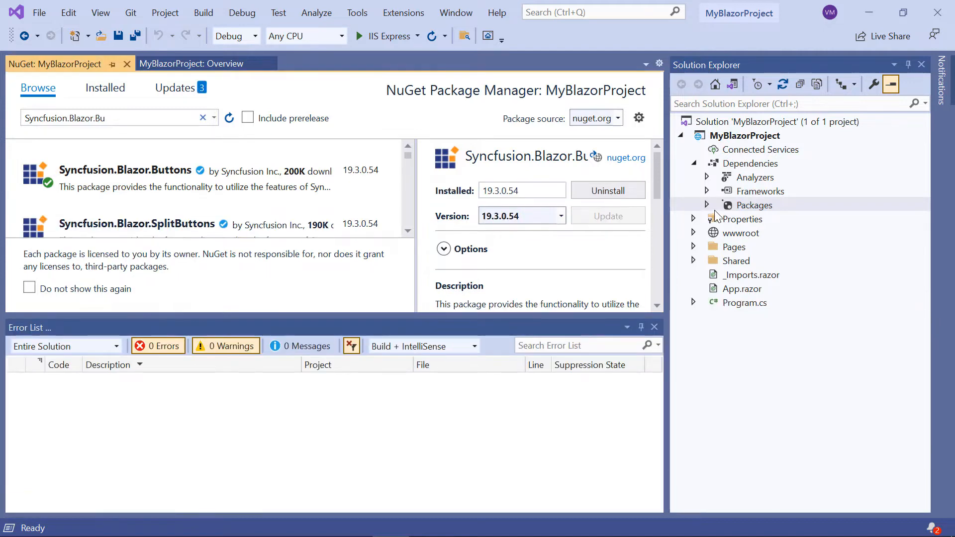
click(706, 205)
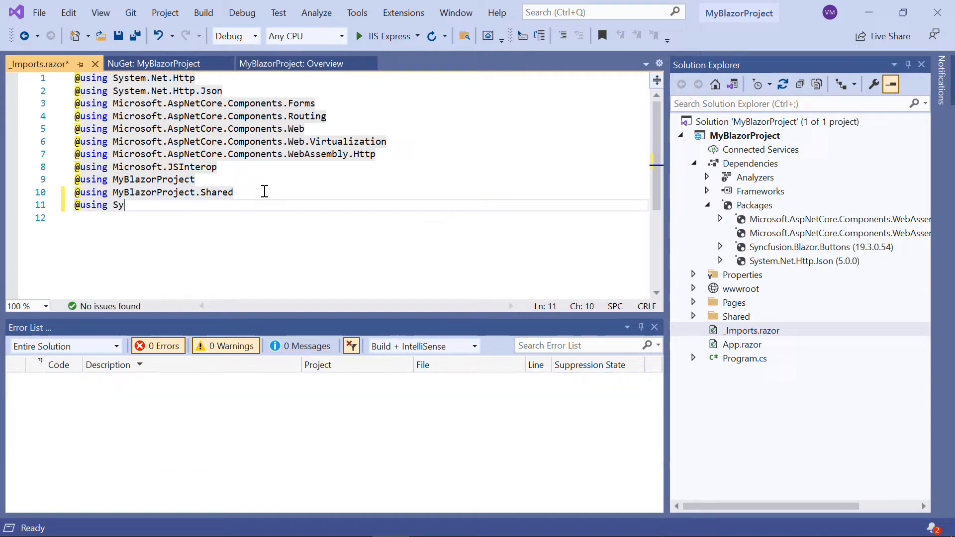
text(ncfusion.Blazor.Buttons)
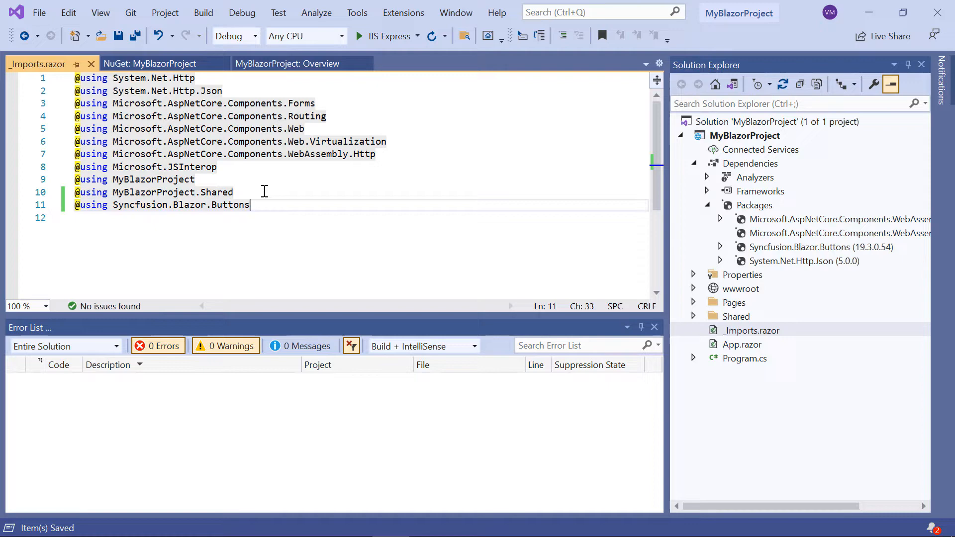
mouse_move(92, 64)
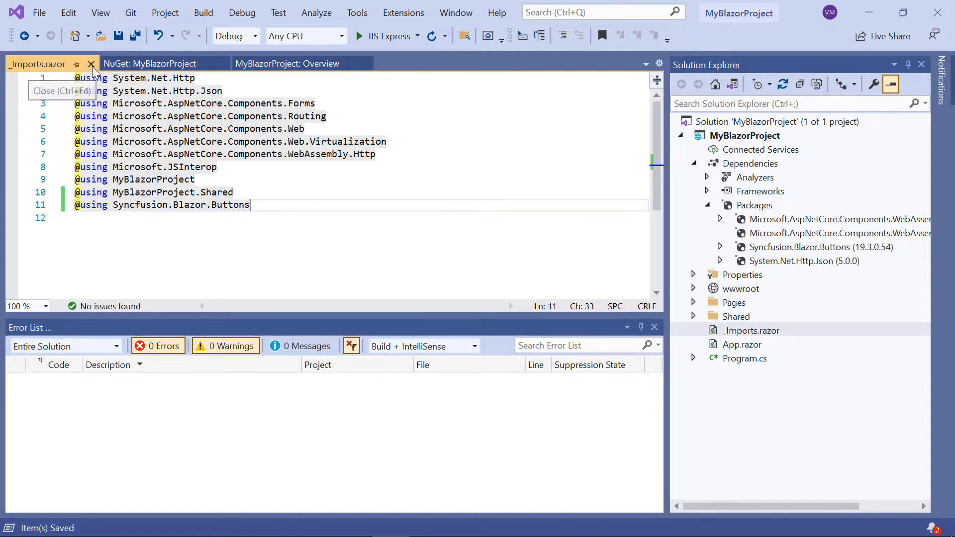
click(91, 64)
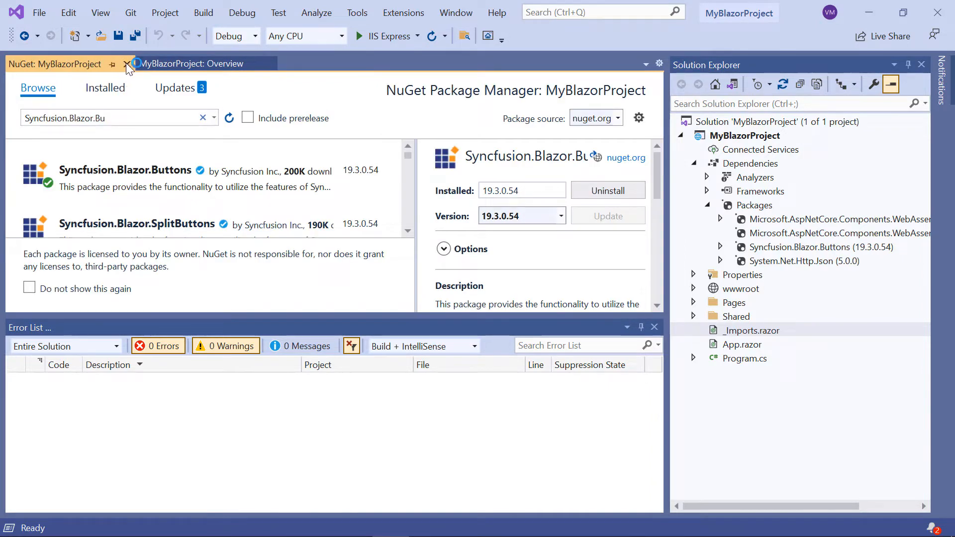
click(129, 64)
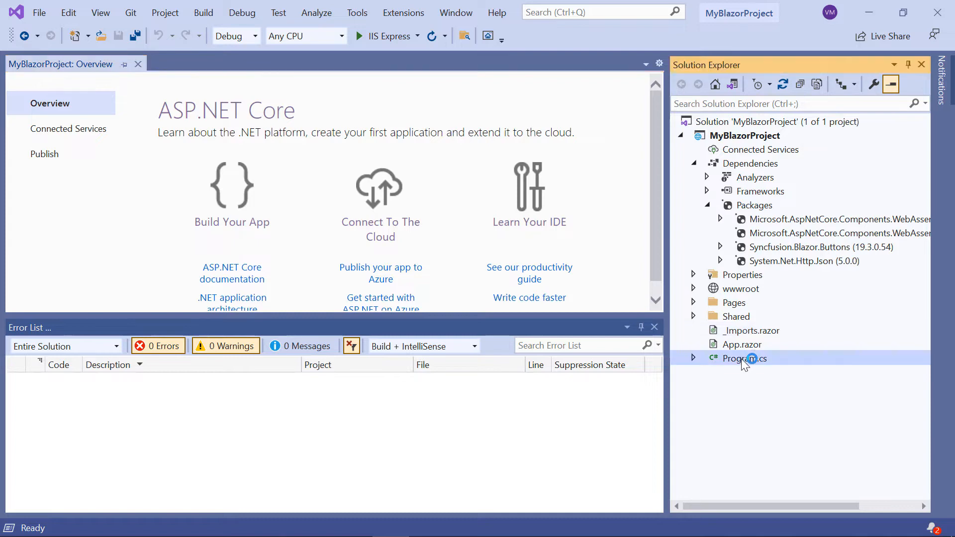
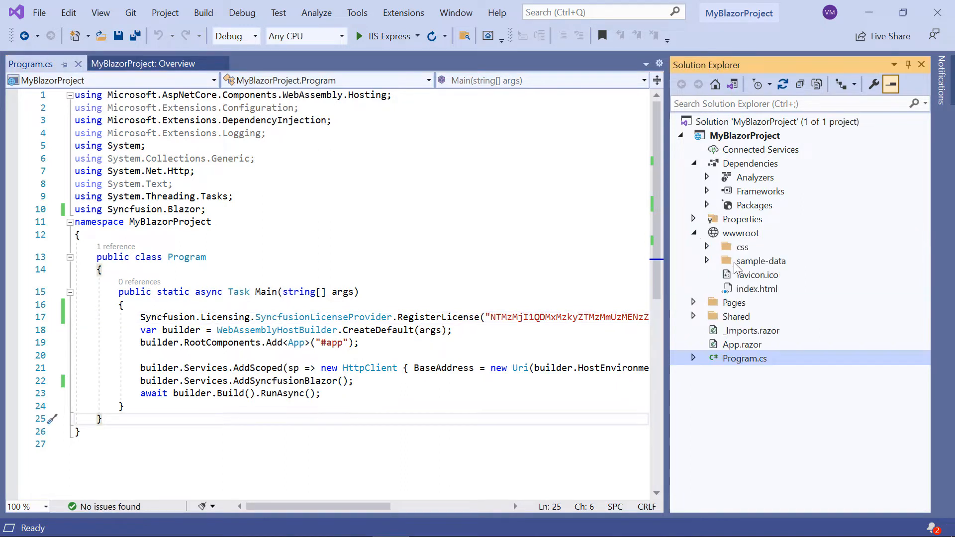
- Link the Syncfusion bootstrap5.css theme stylesheet in wwwroot/index.html, save, and close the code tabs
click(755, 289)
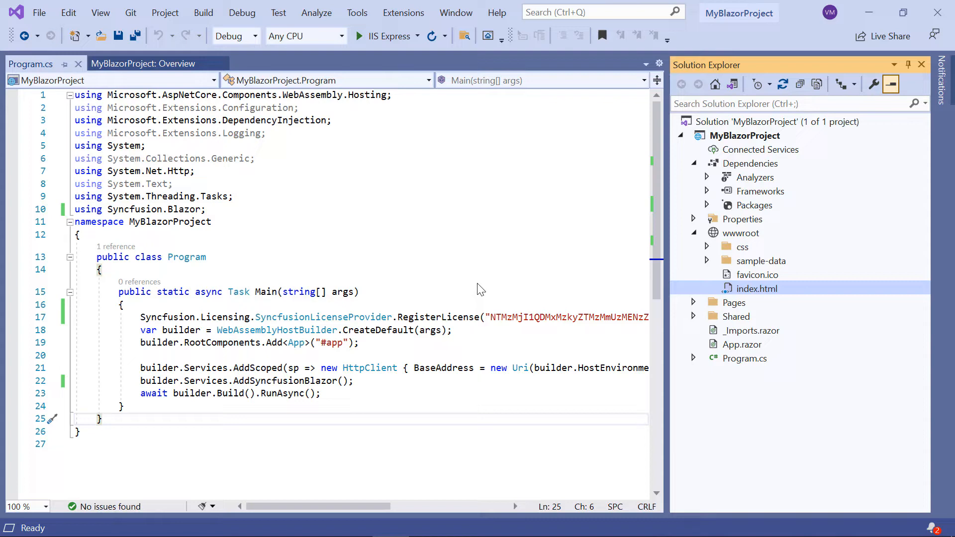
double_click(756, 289)
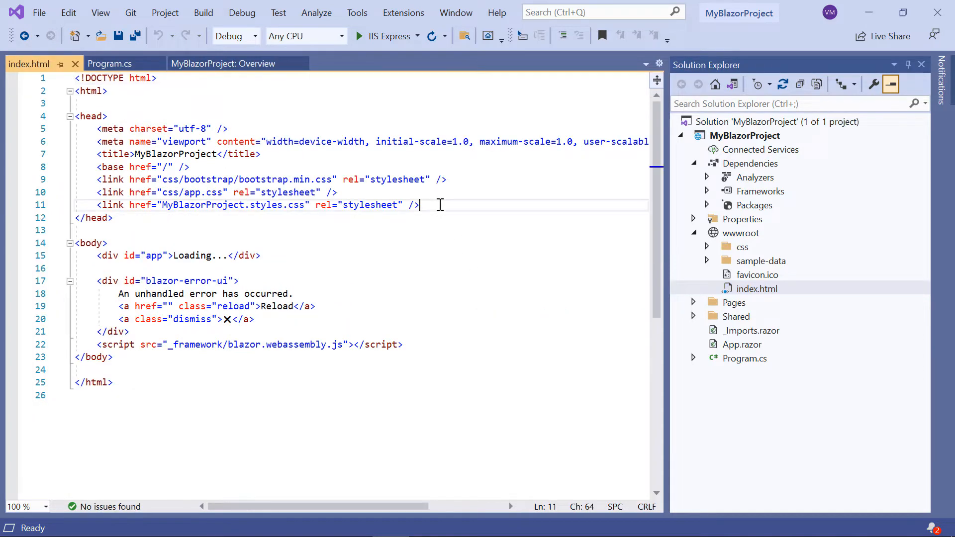
text(<link href="_content/Syncfusion.Blazor.Themes/bootstrap5.css" rel="stylesheet"/>)
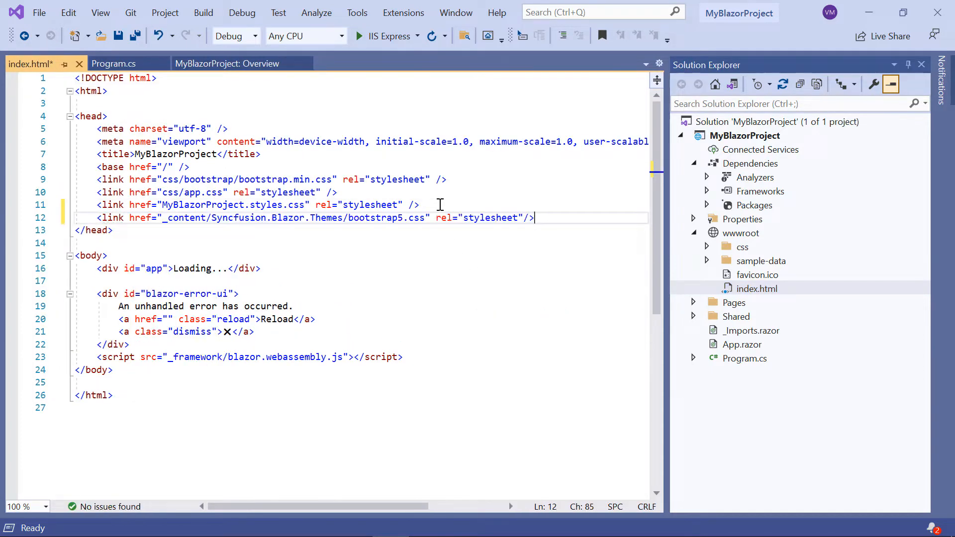
key(Ctrl+S)
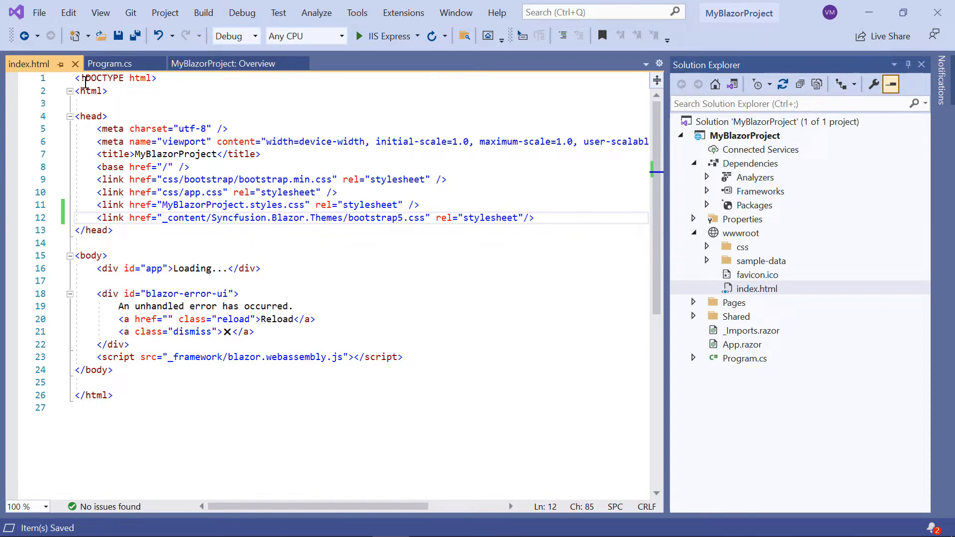
click(104, 64)
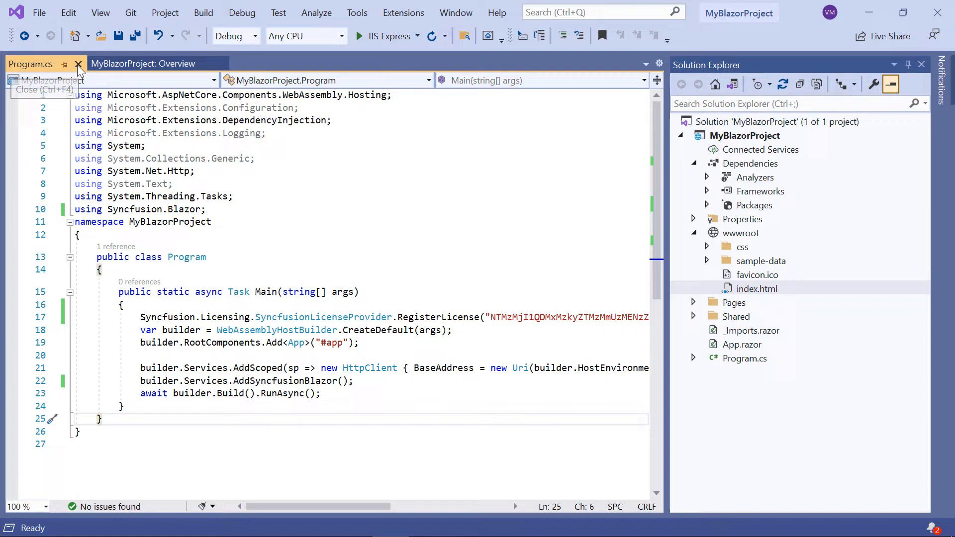
click(78, 64)
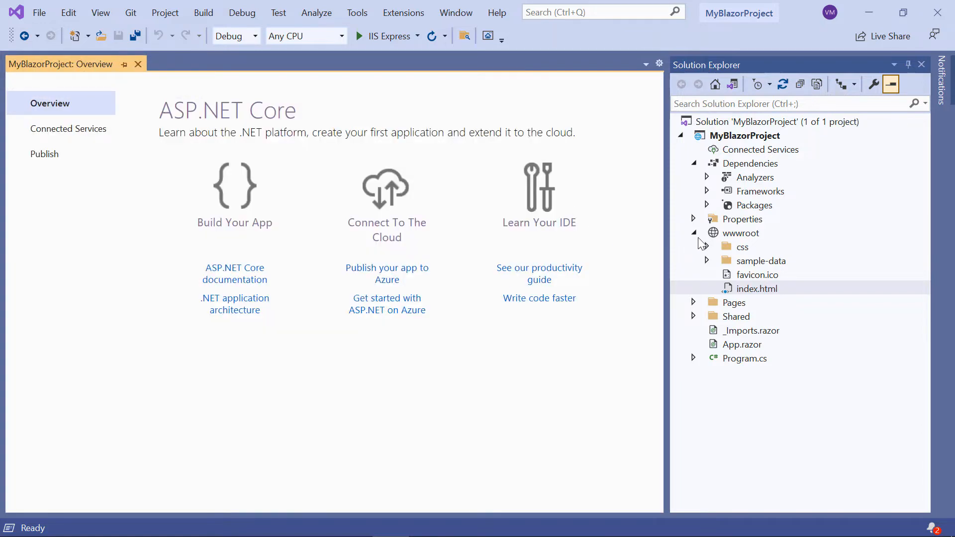
- Bring up Pages/Index.razor from Solution Explorer for editing
click(694, 233)
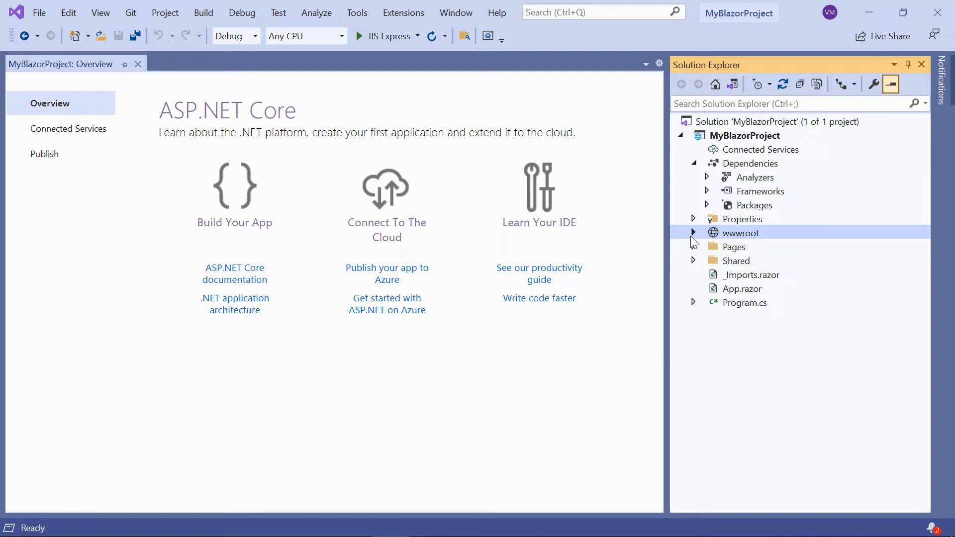
click(693, 247)
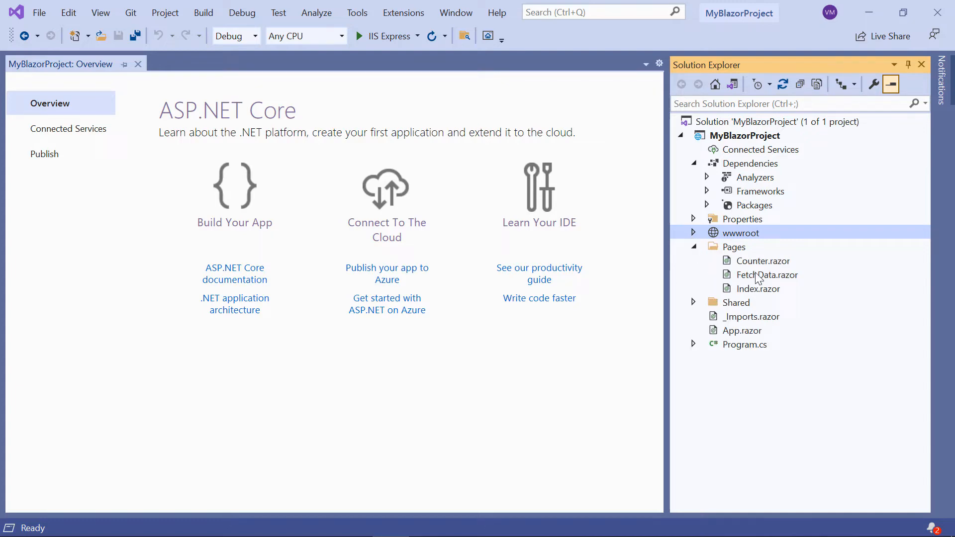
double_click(758, 289)
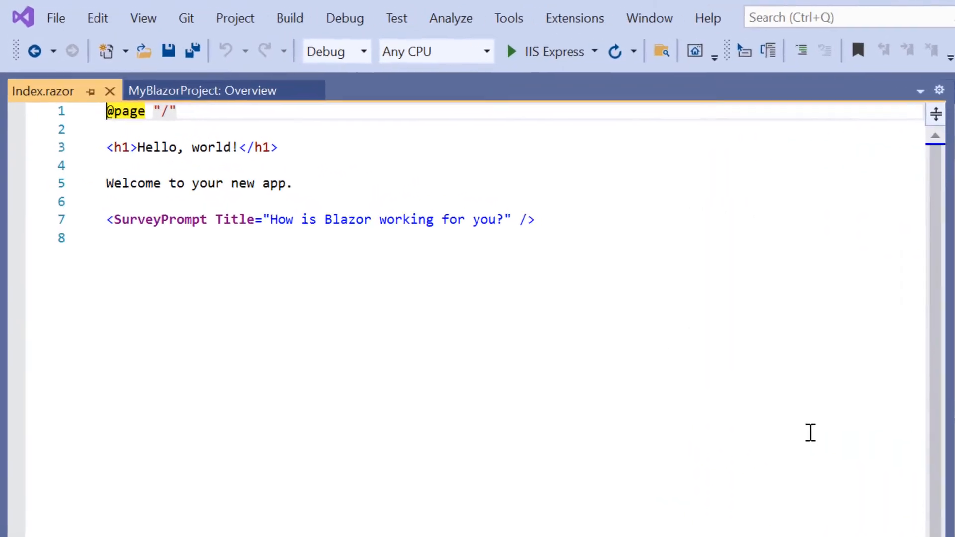
- Replace the welcome content with an <SfIcon Name="IconName.Cu..."> tag
text(<SfIcon></SfIcon>)
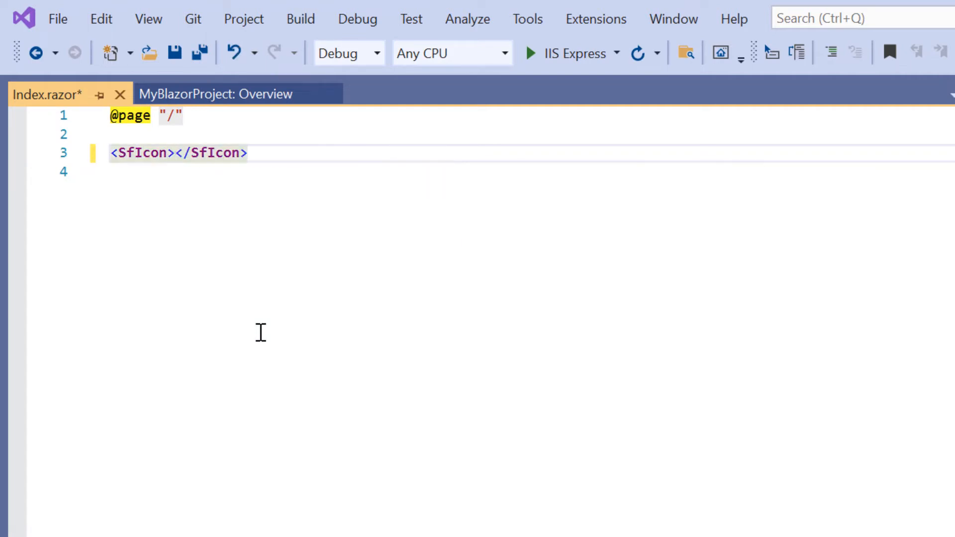
text(N)
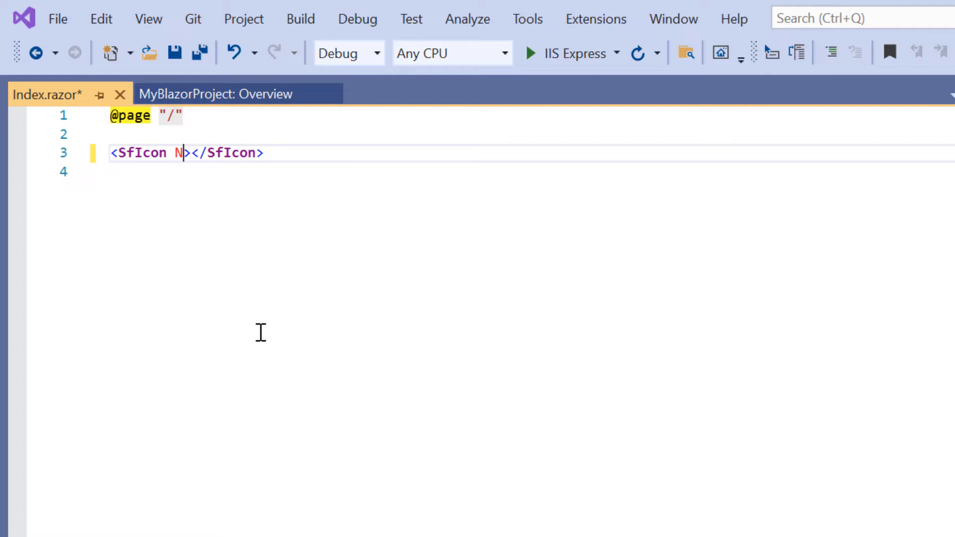
text(ame="")
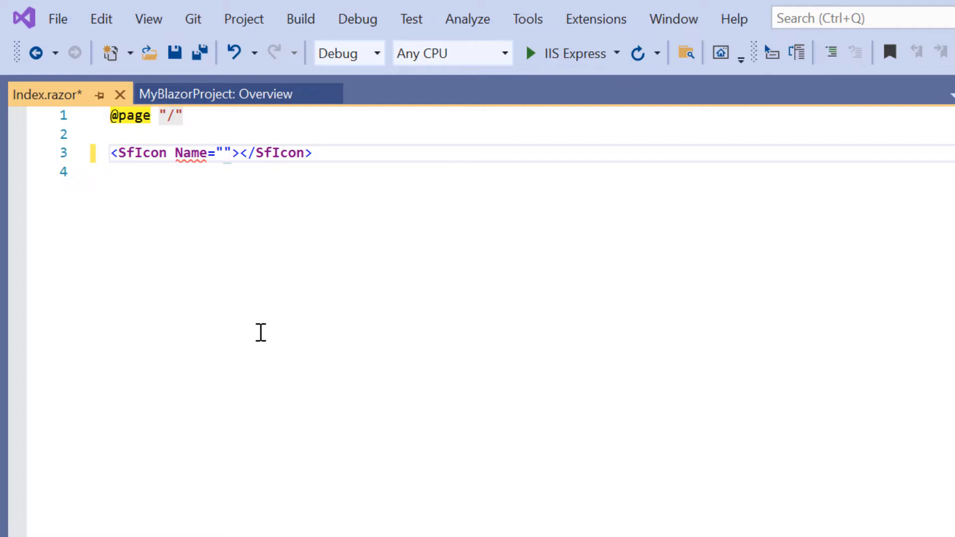
text(IconName.Cu)
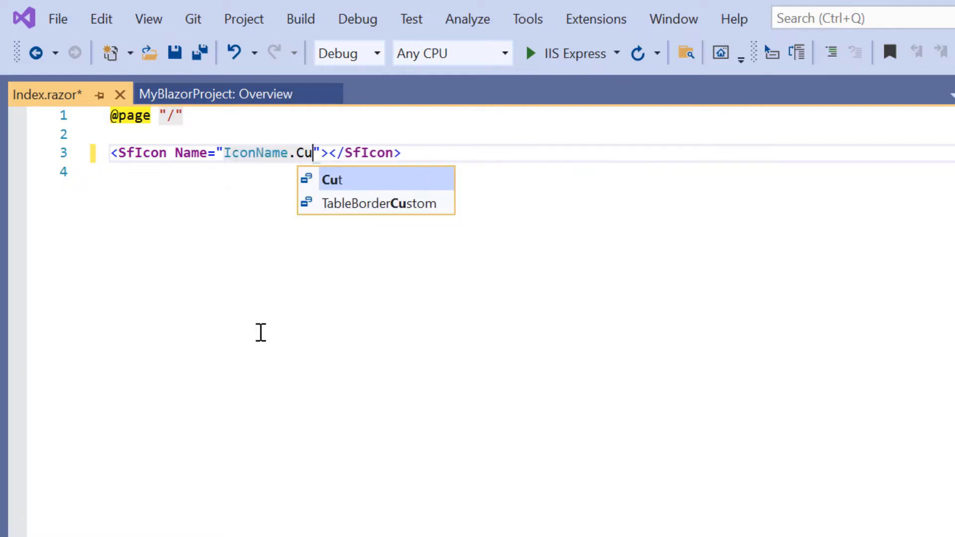
key(Tab)
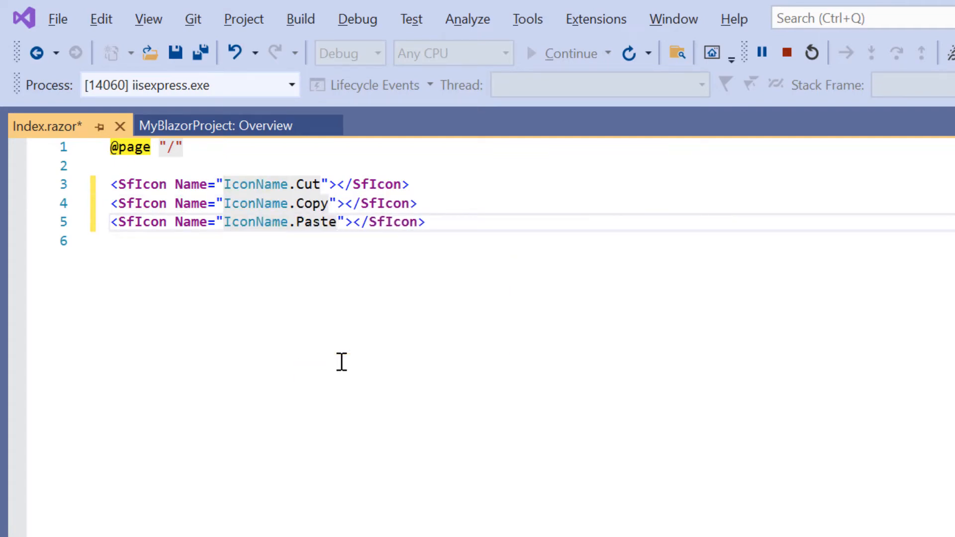
- Give the icons Size="IconSize.Small/Medium/Large" and the Cut icon Title="Cut", then save to hot-reload
text(Size="")
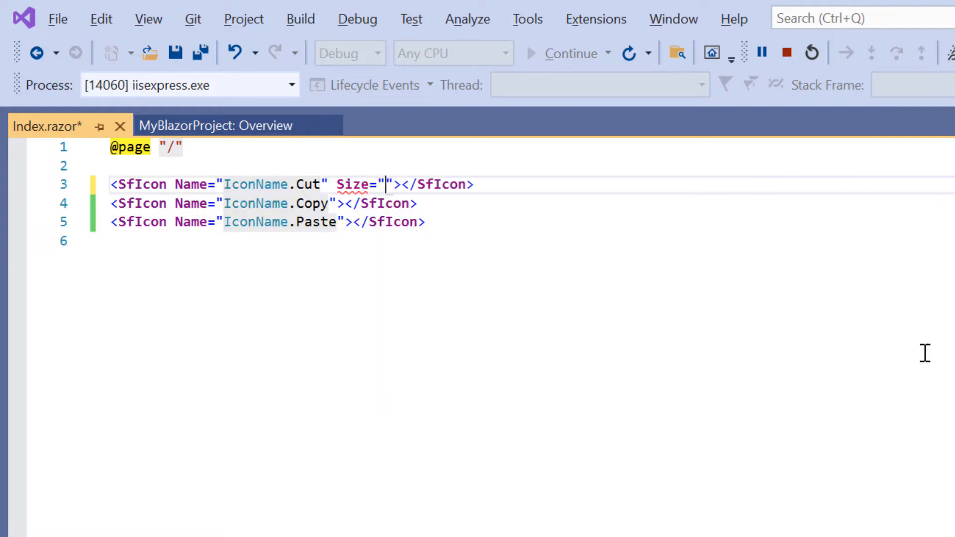
text(IconSize.Small)
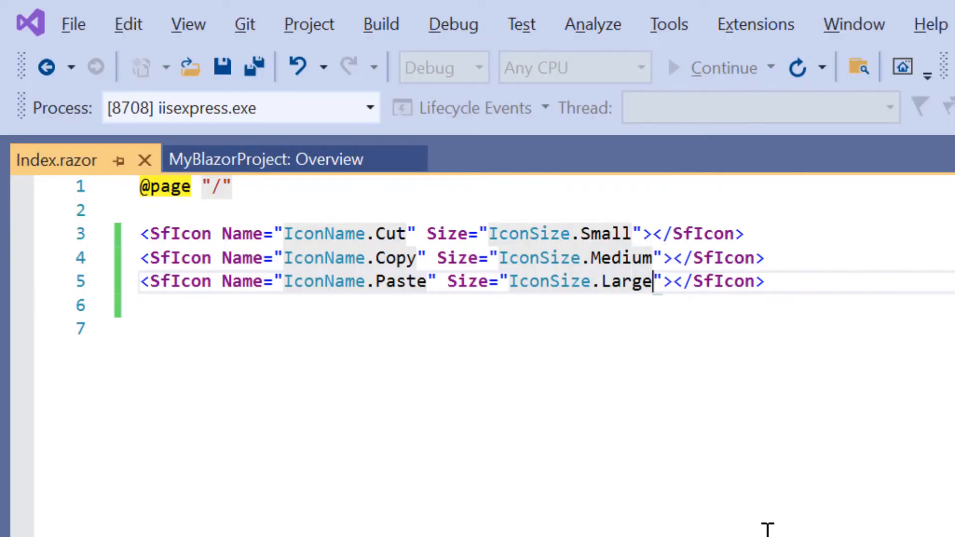
mouse_move(645, 228)
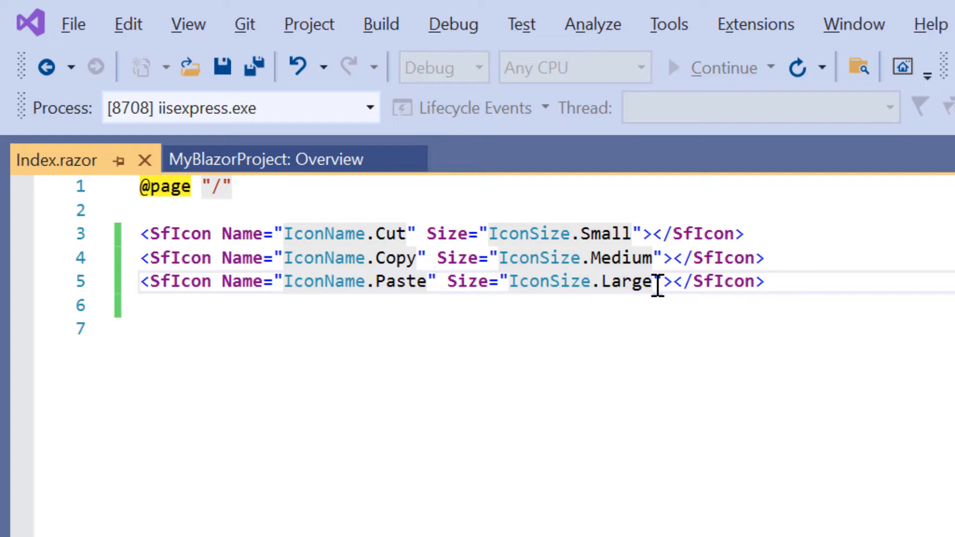
text(Title="")
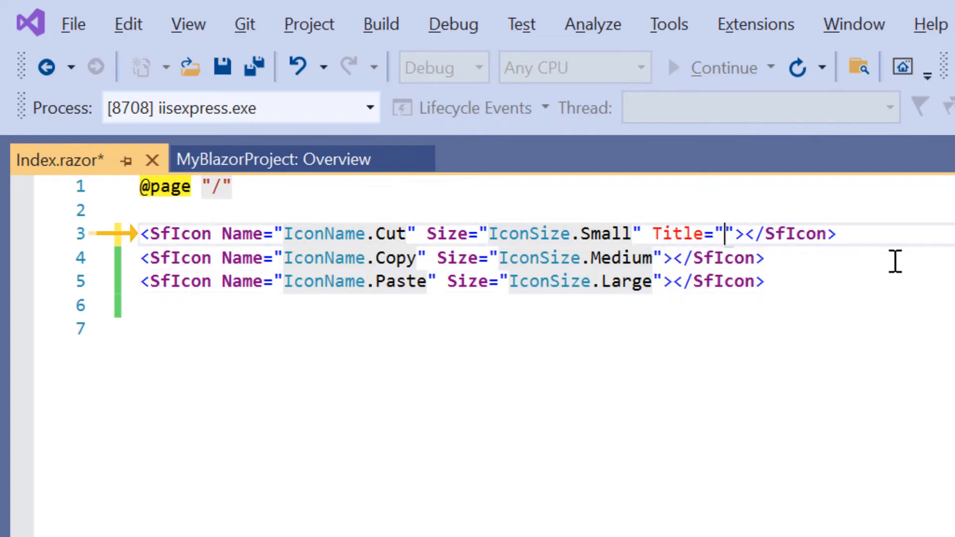
text(Cut)
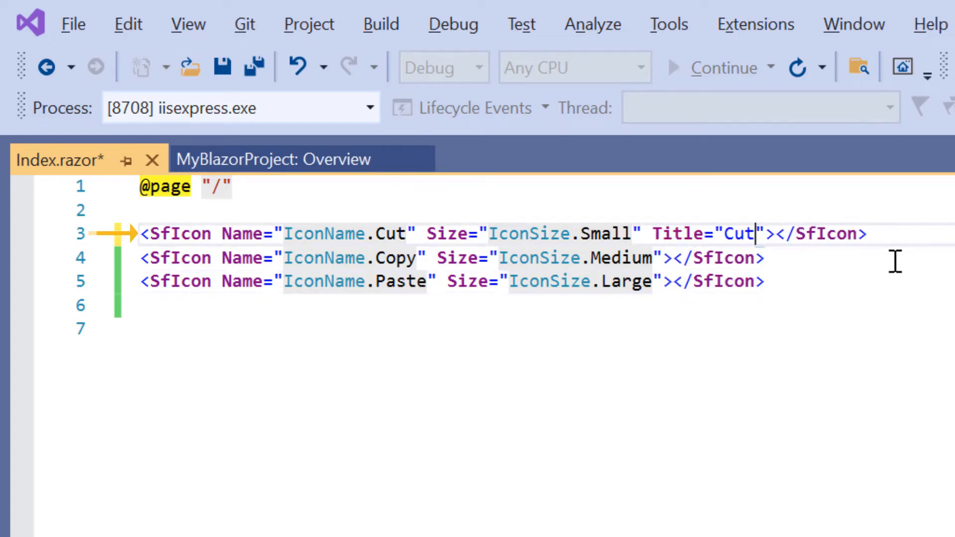
key(Ctrl+s)
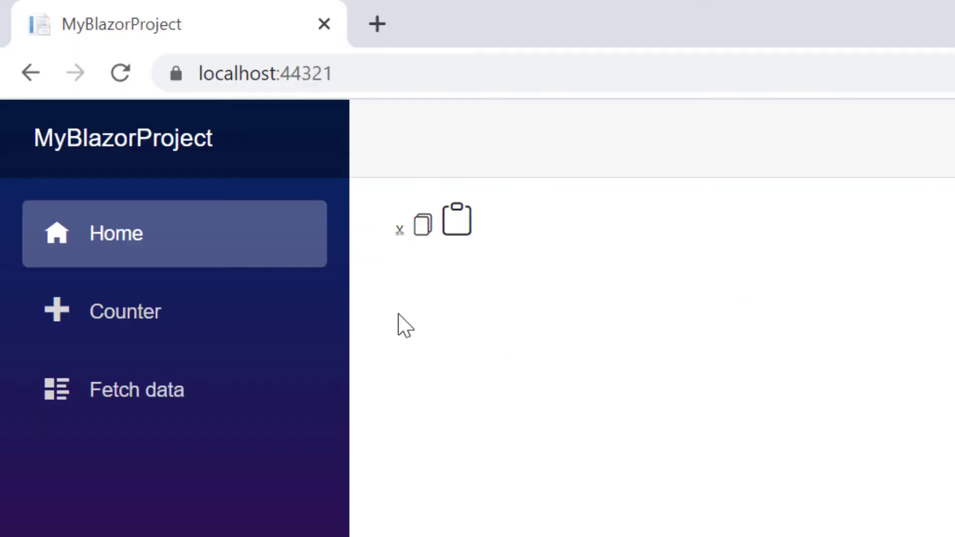
mouse_move(400, 232)
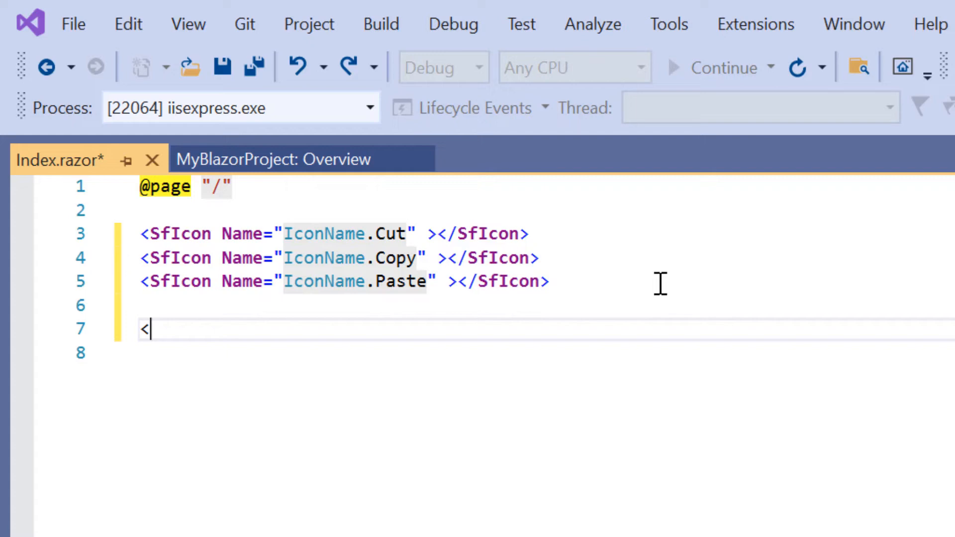
- Add a <style> block with .e-icons { color: #ff0000; font-size: 28px !important; }
text(style>)
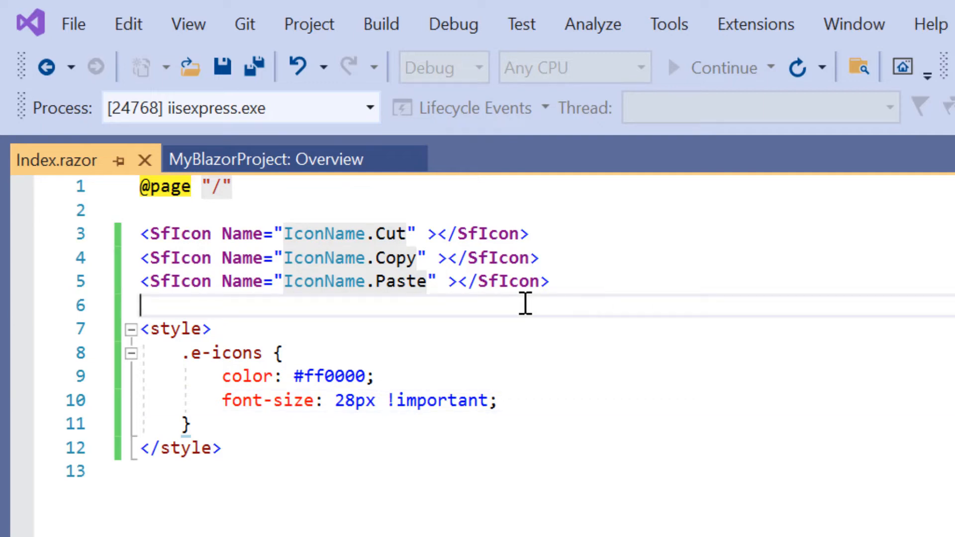
- Add a fourth <SfIcon IconCss="oi oi-list-rich"></SfIcon> using a CSS class instead of a name
text(<SfIcon></SfIcon>)
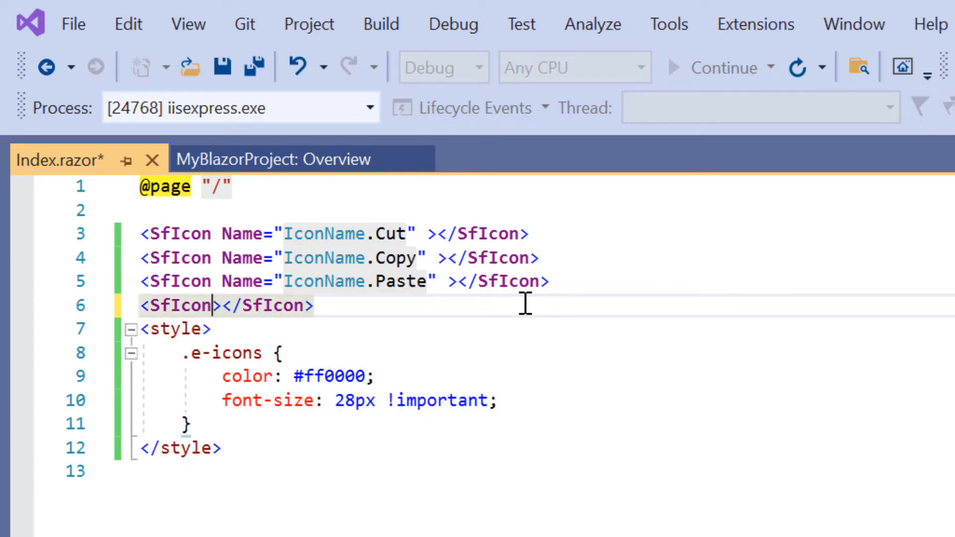
text(IconCss="")
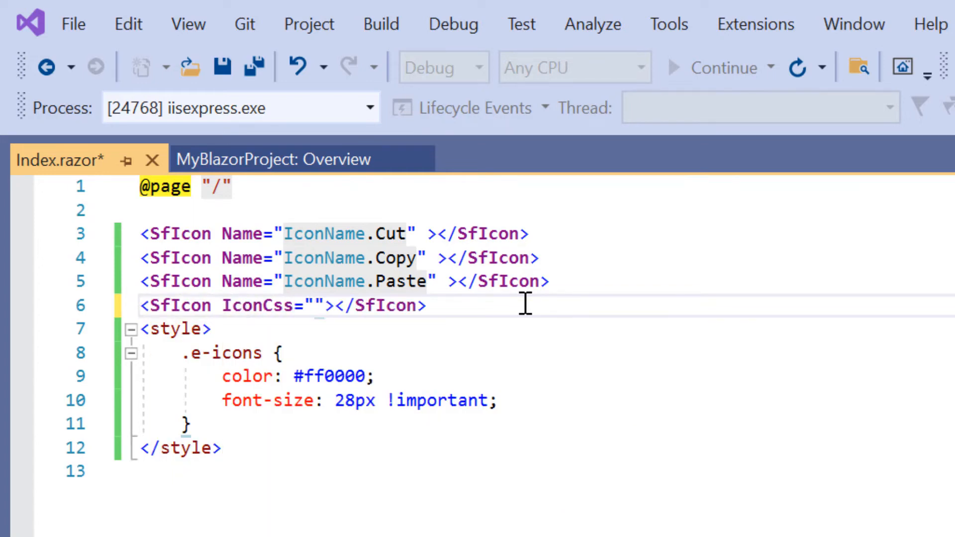
text(oi oi)
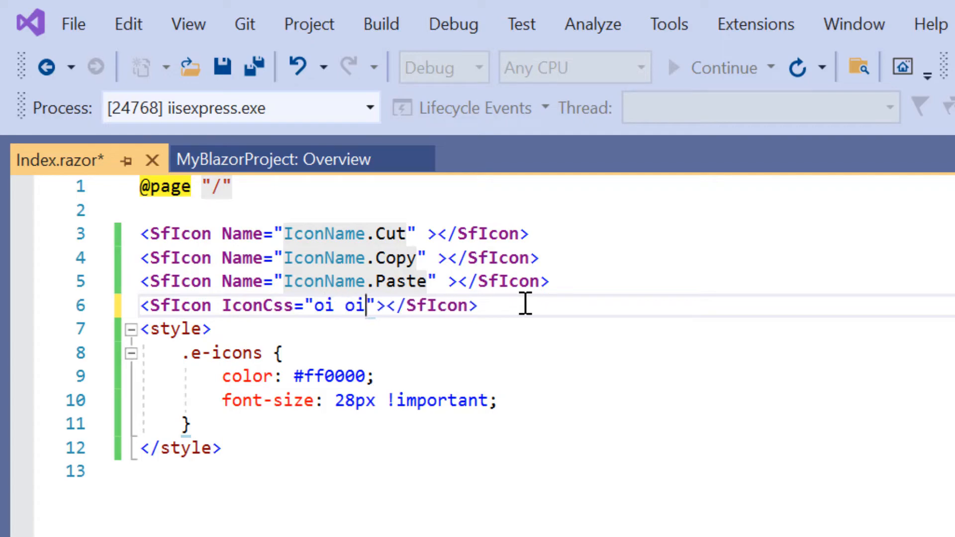
text(-list-rich)
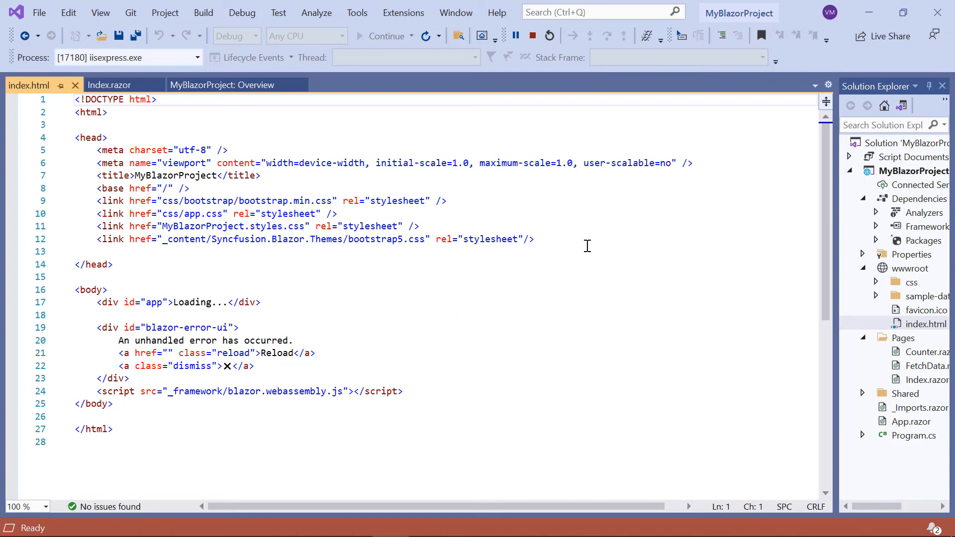
- Link the open-iconic 1.1.1 stylesheet from cdnjs.cloudflare.com in wwwroot/index.html
text(<)
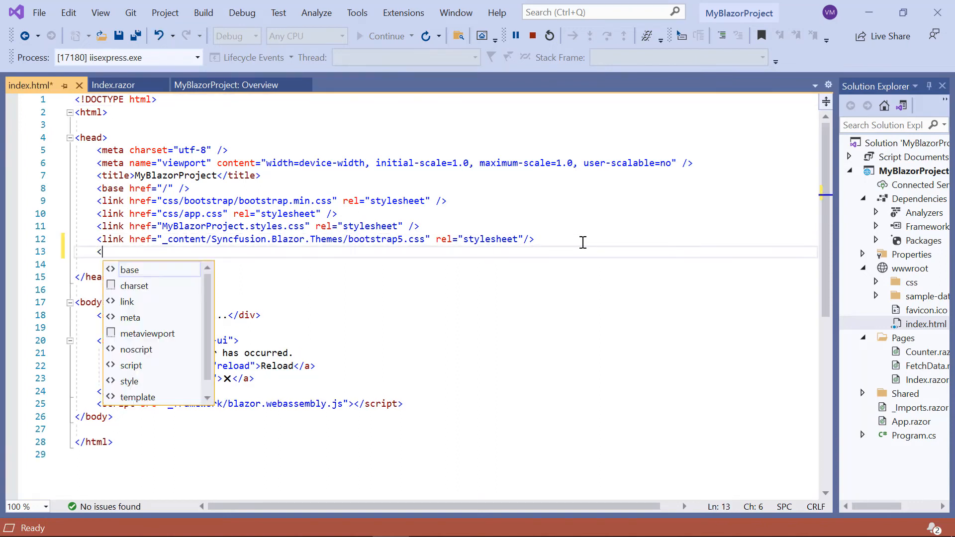
text(<link href="https://cdnjs.cloudflare.com/ajax/libs/open-iconic/1.1.1/font/css/open-iconic.min.css" rel="stylesheet"/>)
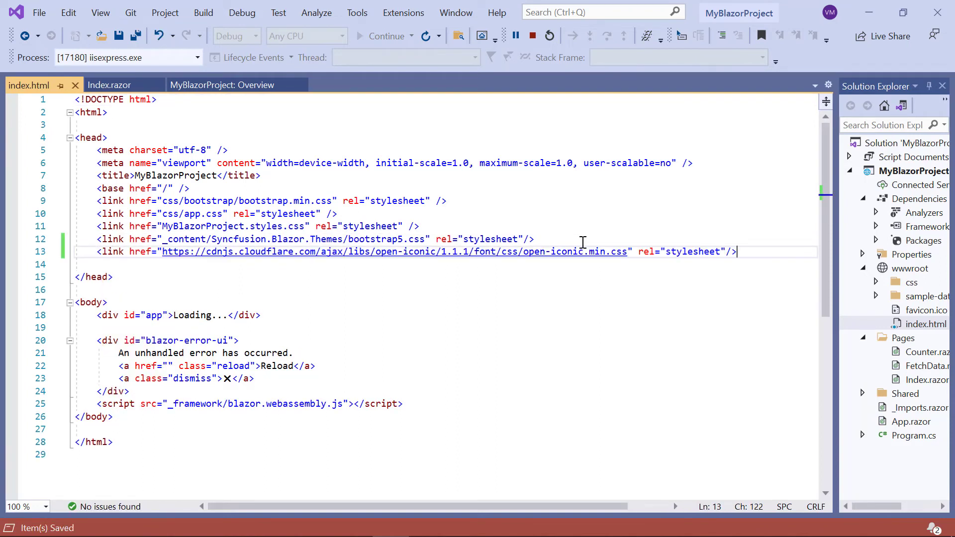
mouse_move(635, 215)
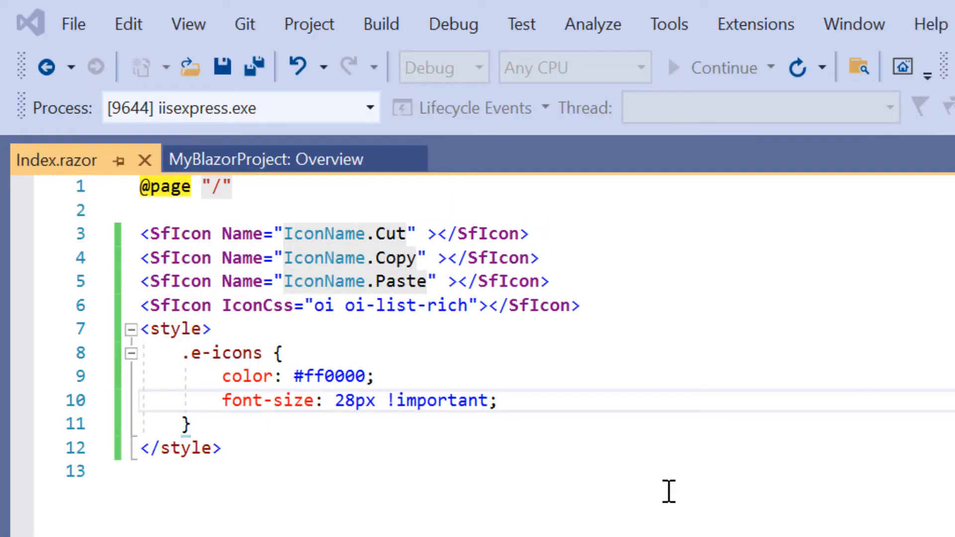
mouse_move(379, 442)
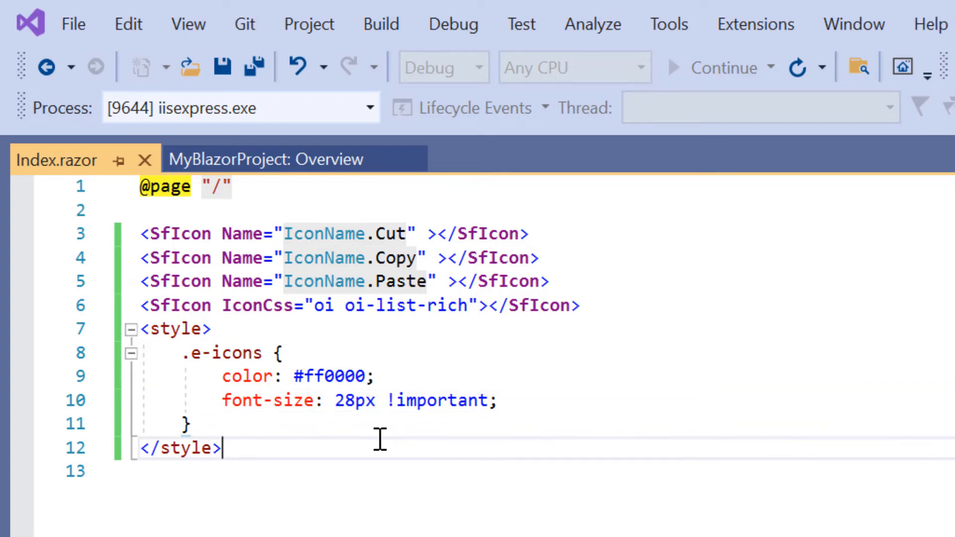
key(Enter)
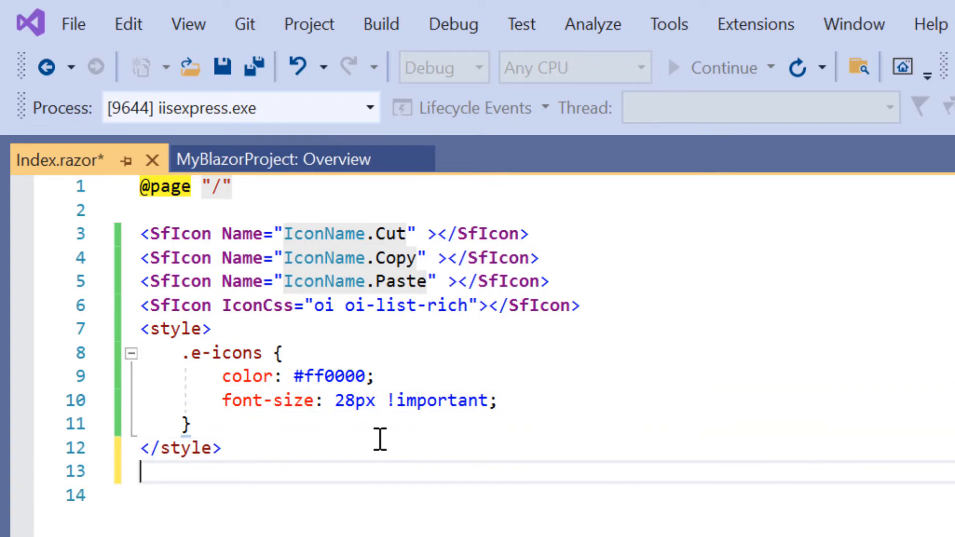
key(Enter)
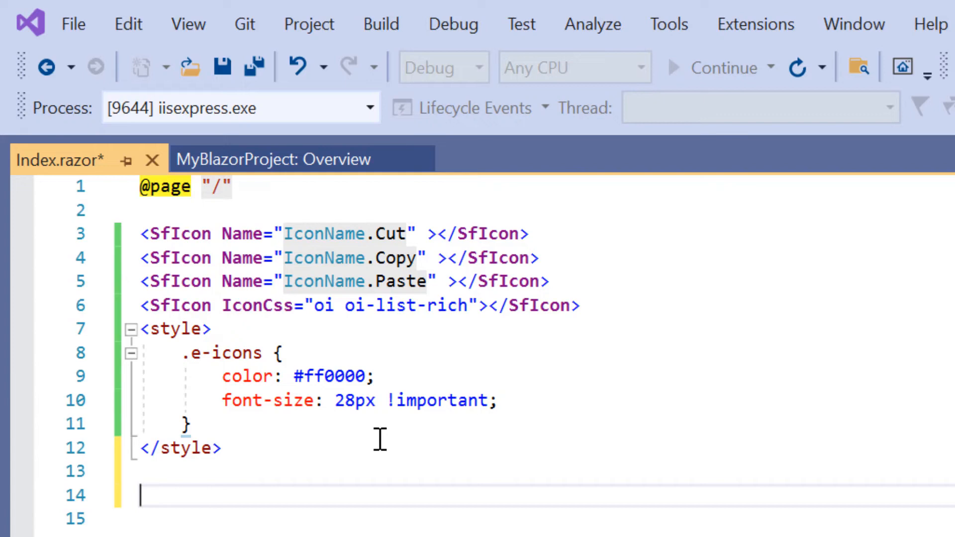
text(@code)
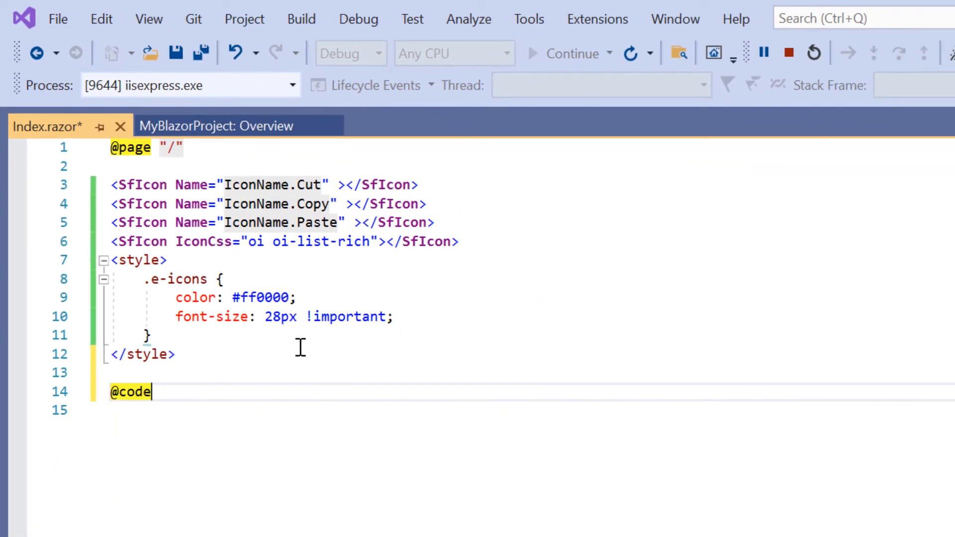
text({)
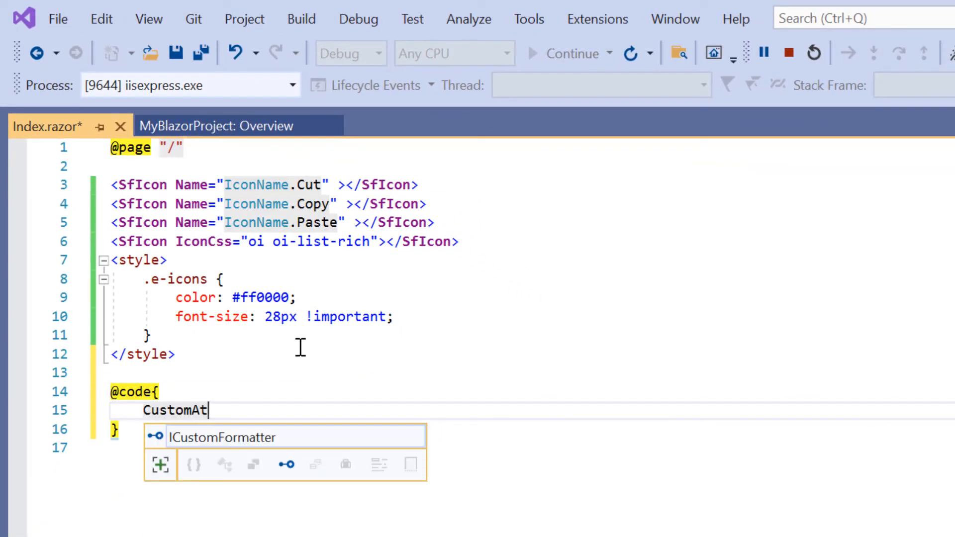
text(Dictionary<string, object> CustomAttr)
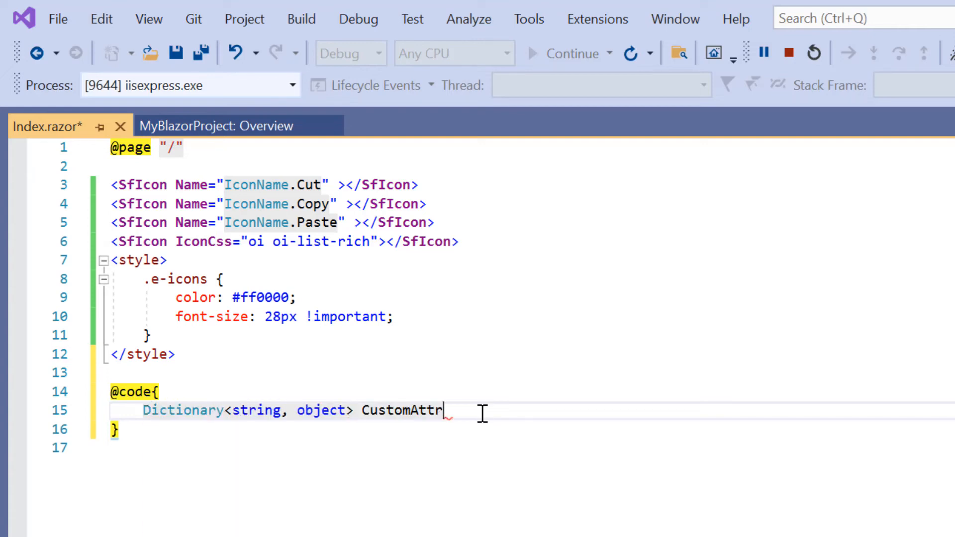
text(= new Dictionary<string, object>()
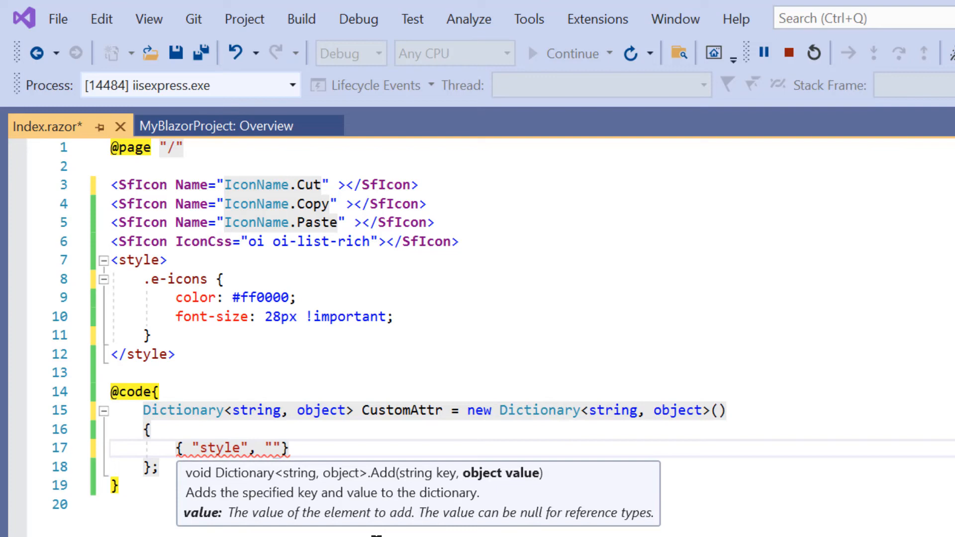
text(color:#ff0000)
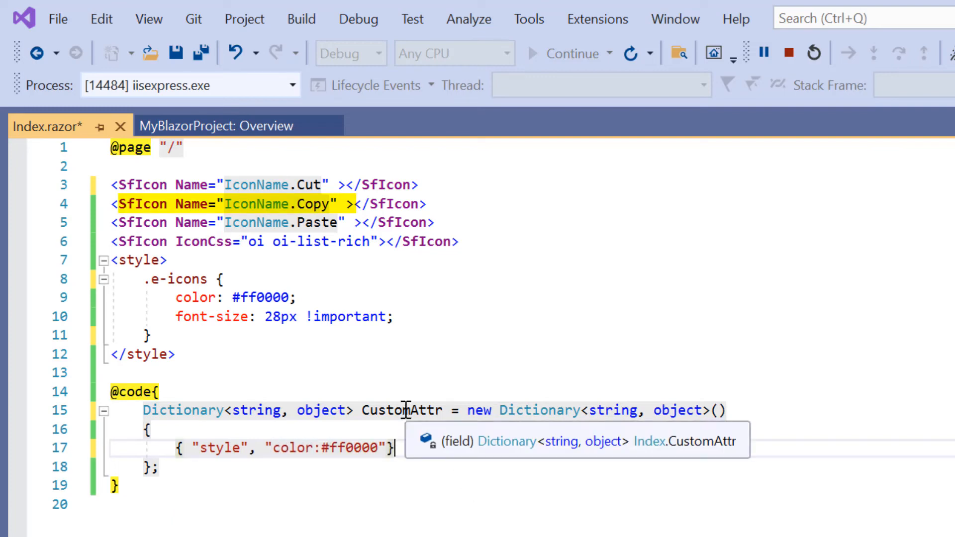
text(@attributes)
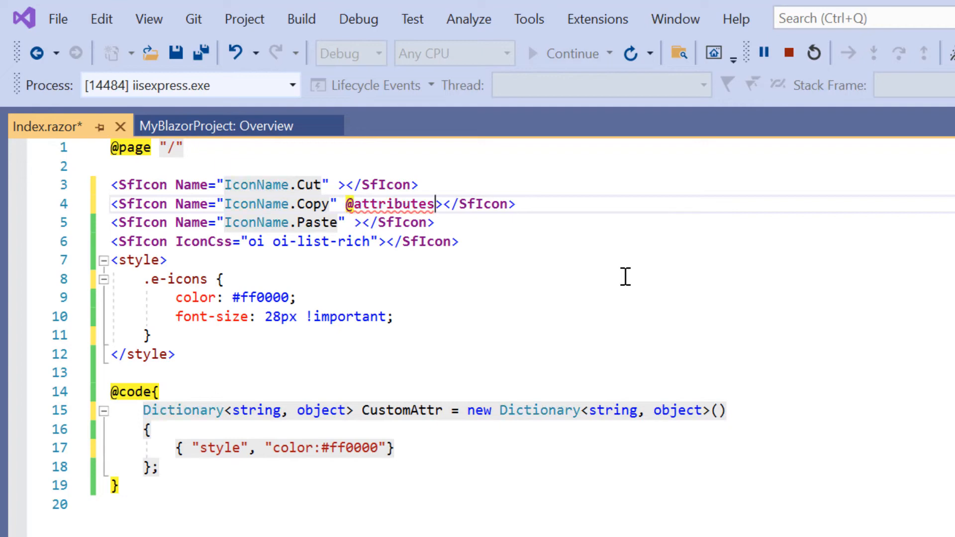
text(="CustomAttr")
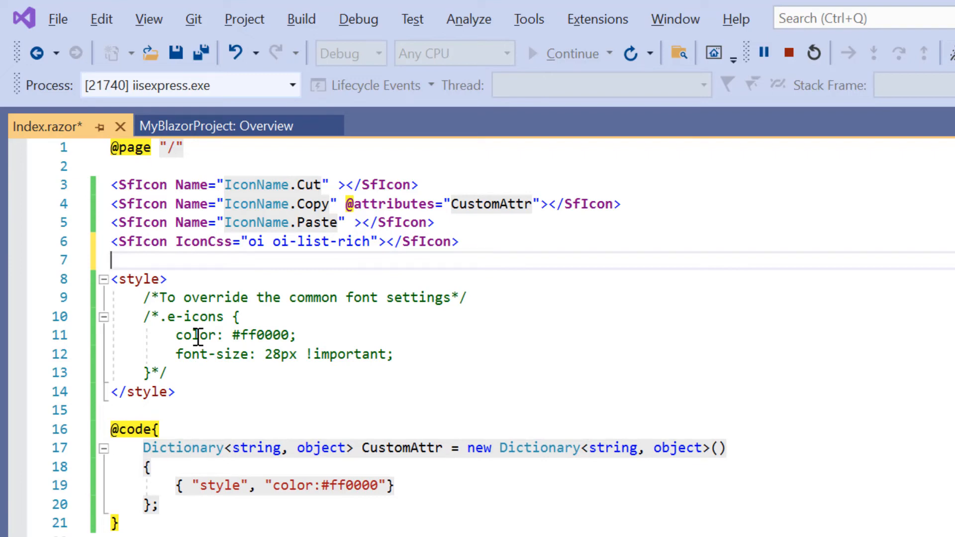
- Write the SfButton 'Play' with IconCss "e-icons e-play", CssClass "e-flat", IsPrimary true and IconPosition.Right
text(<)
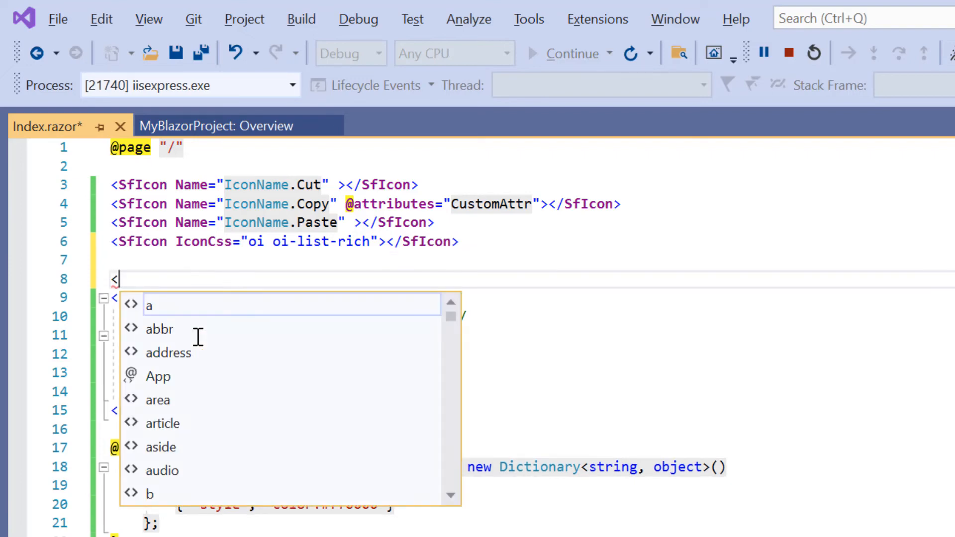
text(SfButton></SfButton>)
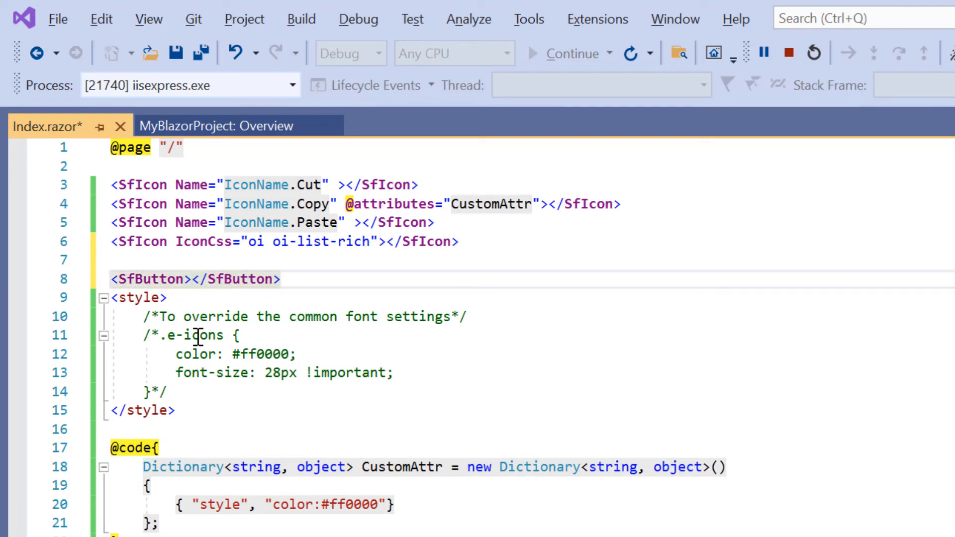
text(IconCss="")
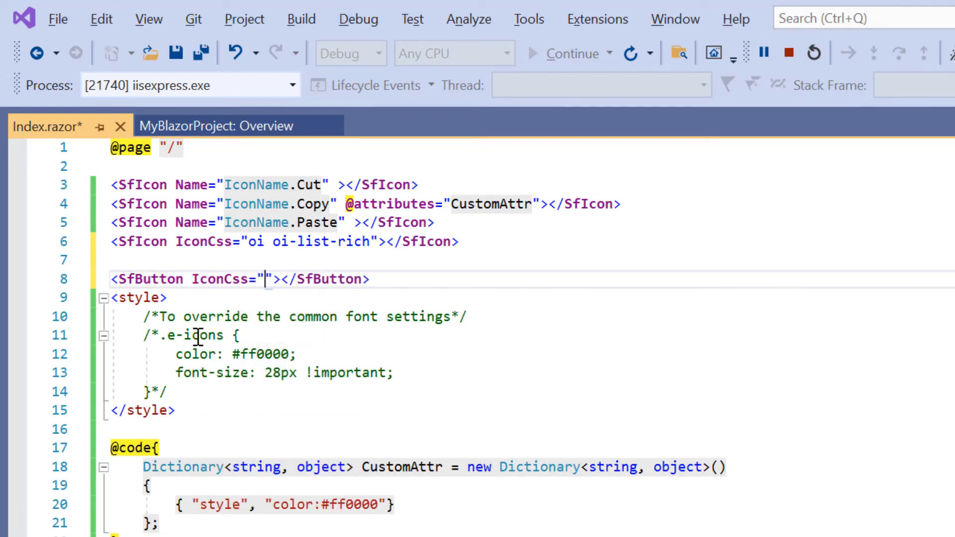
text(e-icons e-)
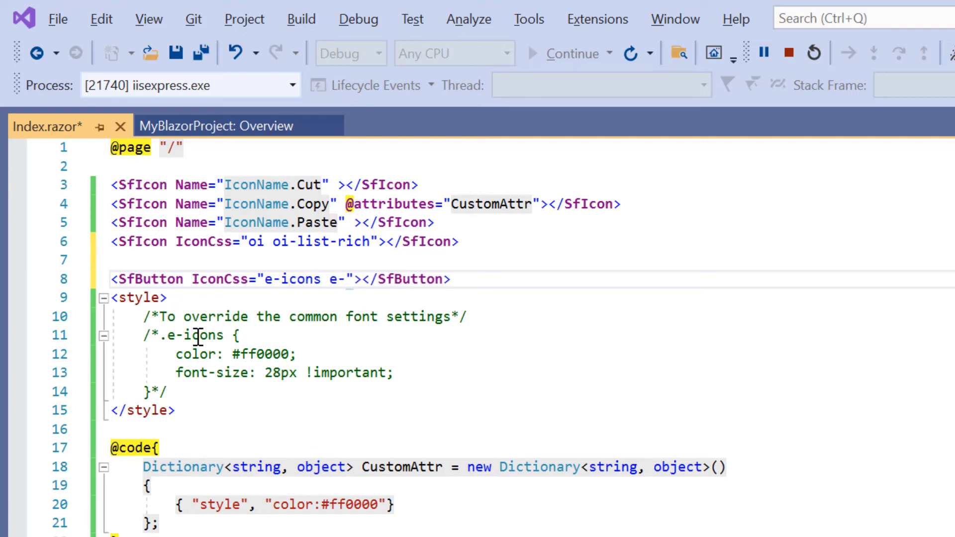
text(play)
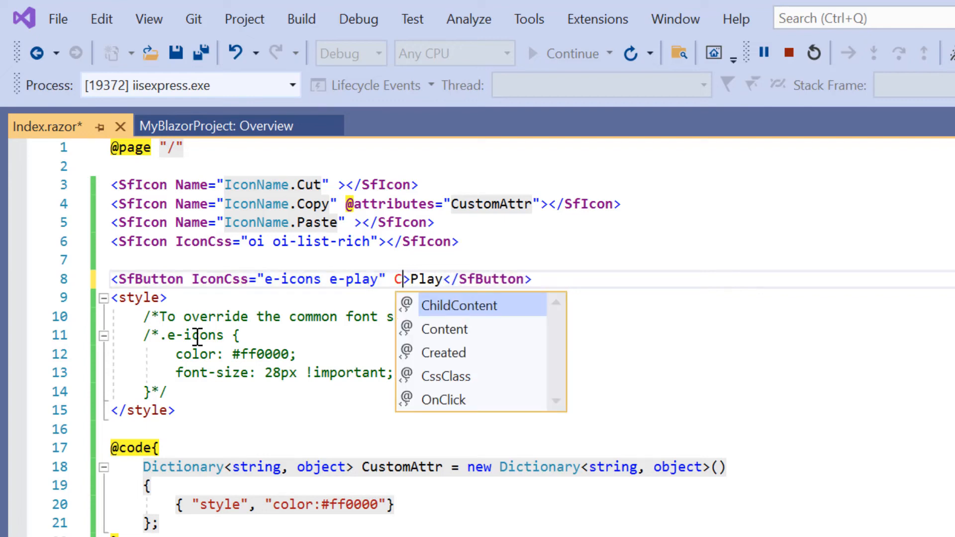
text(ssClass="e-flat" IsPrimary="tr)
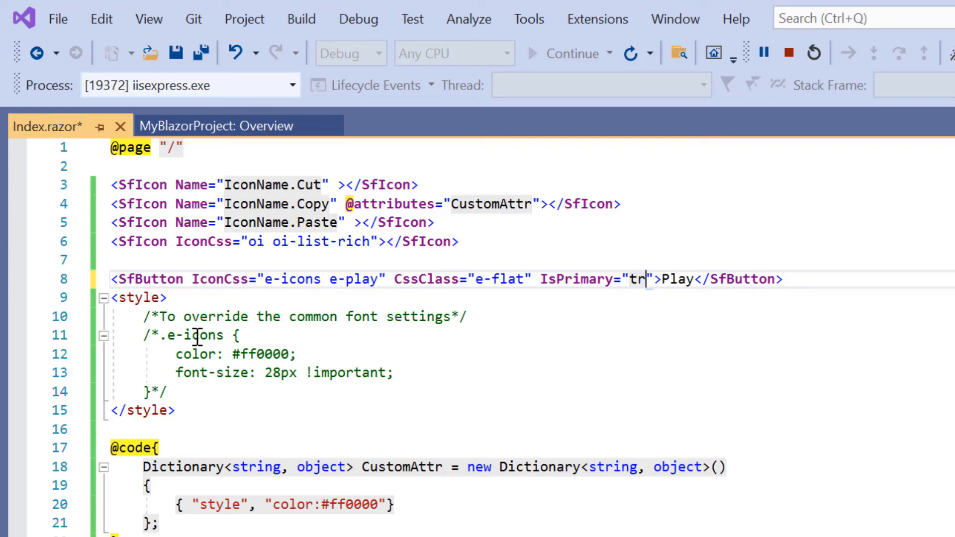
text(ue)
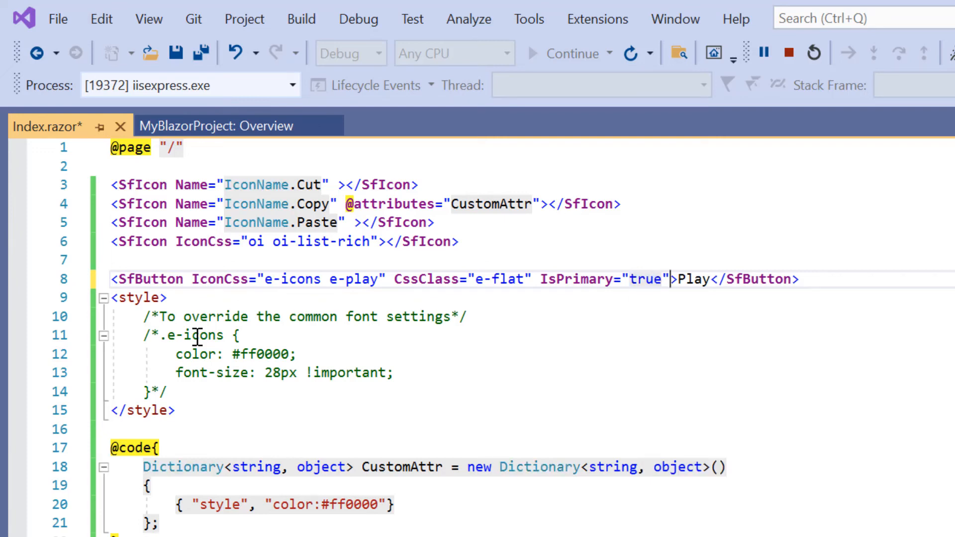
text(Ico)
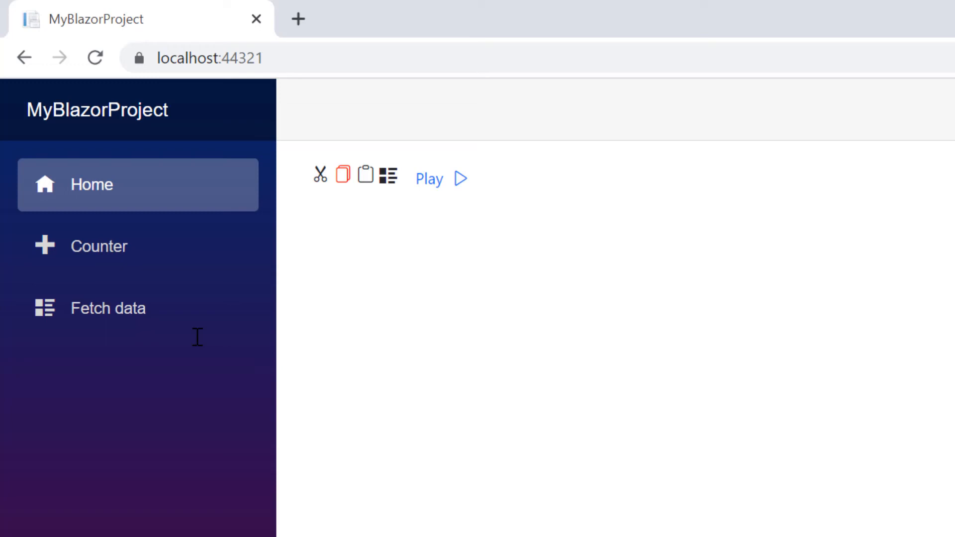
mouse_move(438, 201)
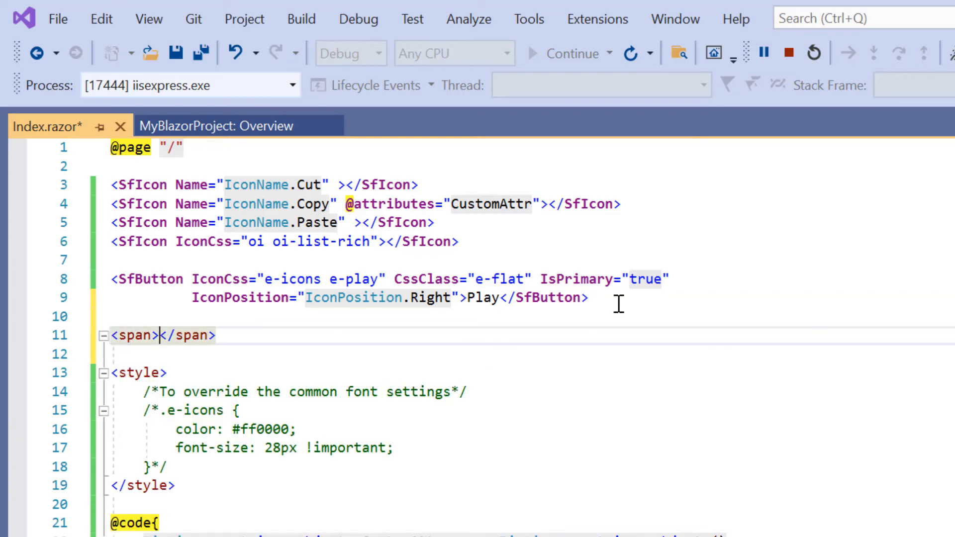
- Begin a <span class="e-icons ..."> element in Index.razor for a span-based icon
text(class="e-ic)
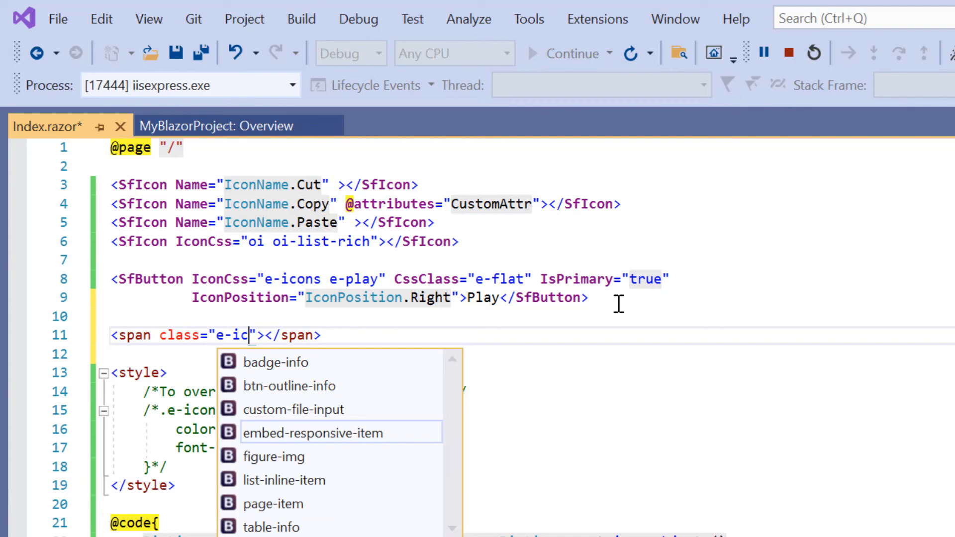